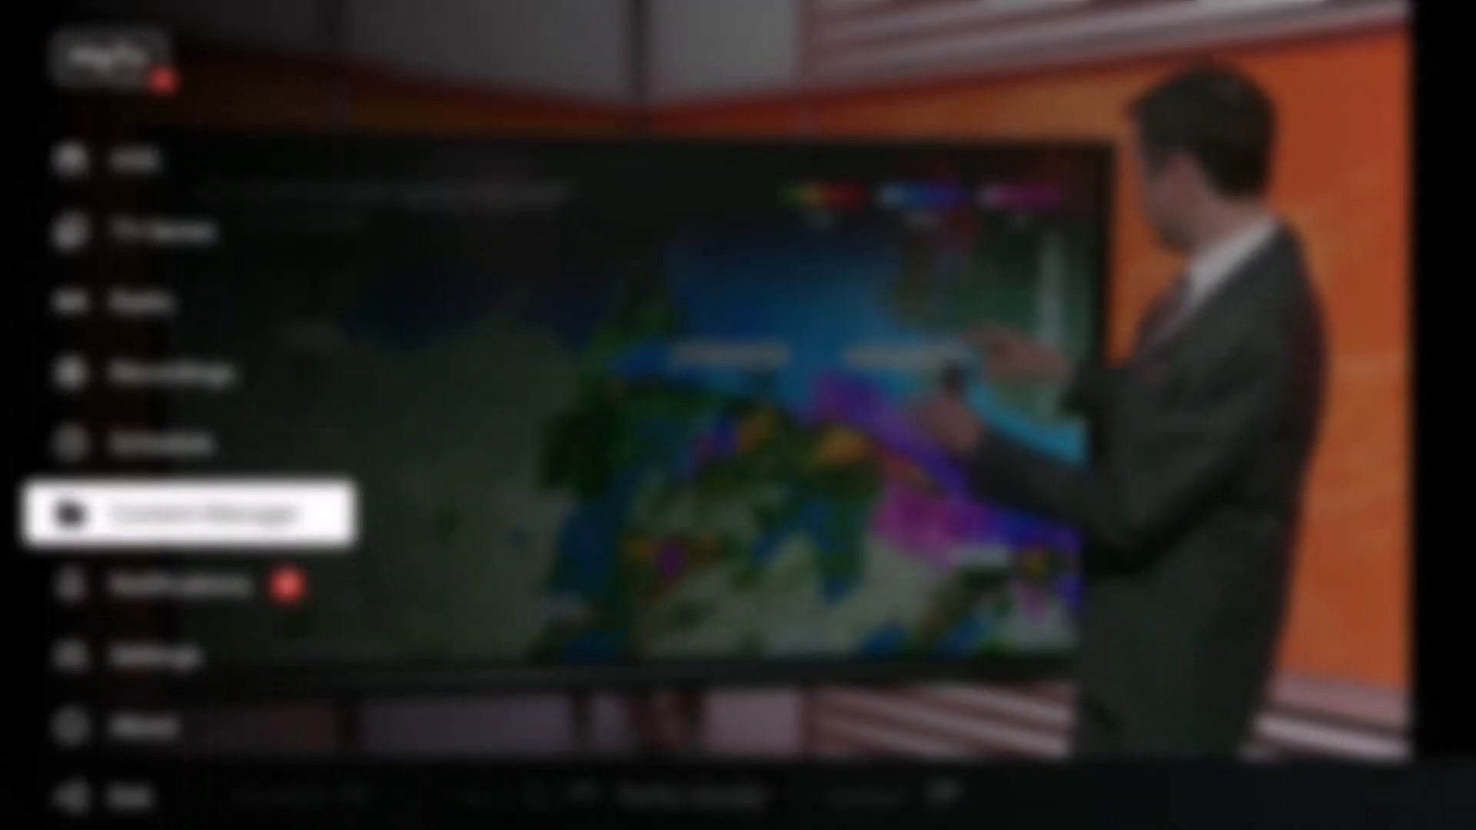
Enter the Content Manager from the main menu and highlight Data Sync in the sidebar.
{"action": "left_click", "coordinate": [189, 517]}
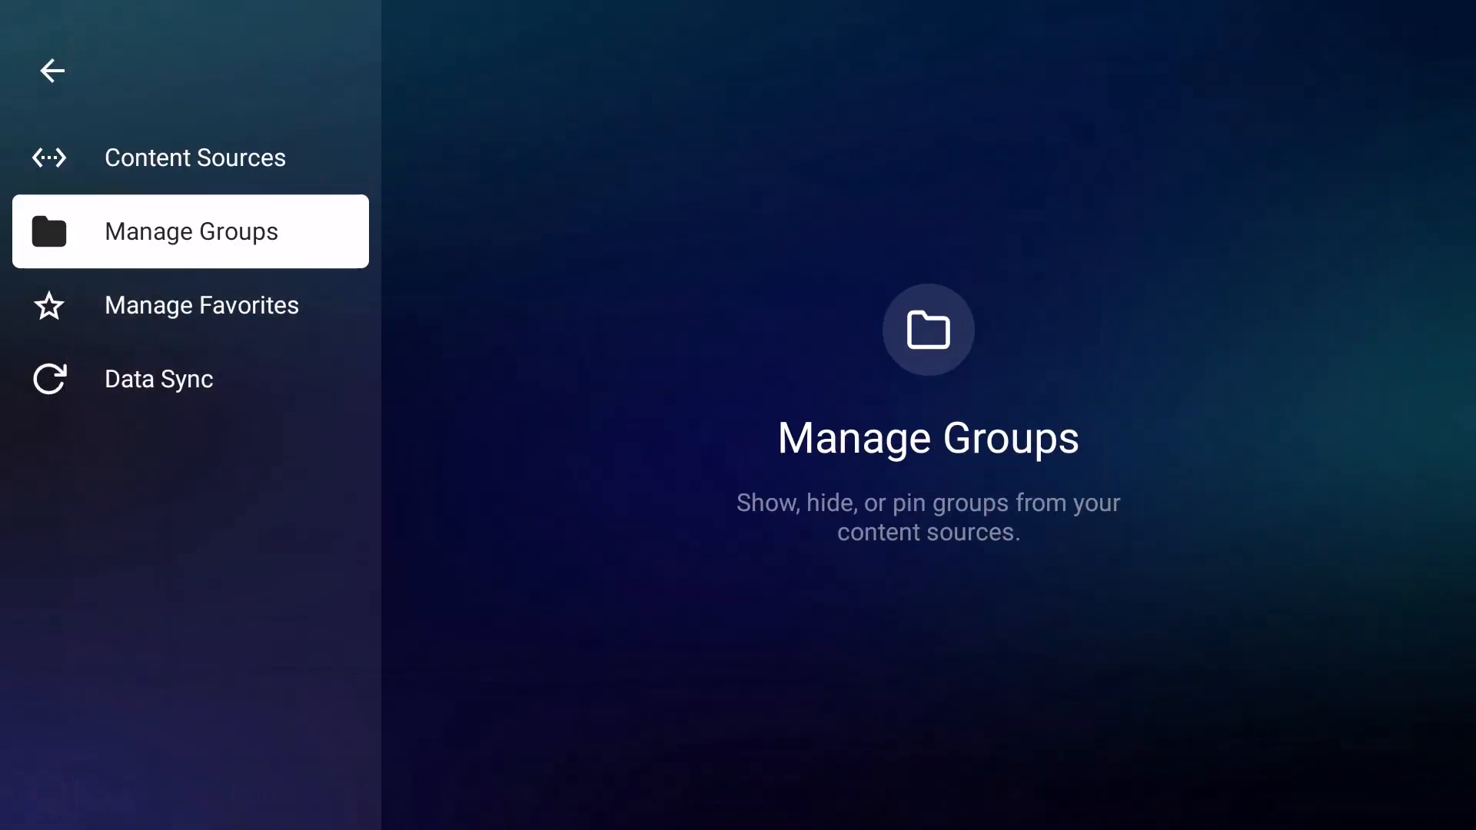
{"action": "left_click", "coordinate": [158, 379]}
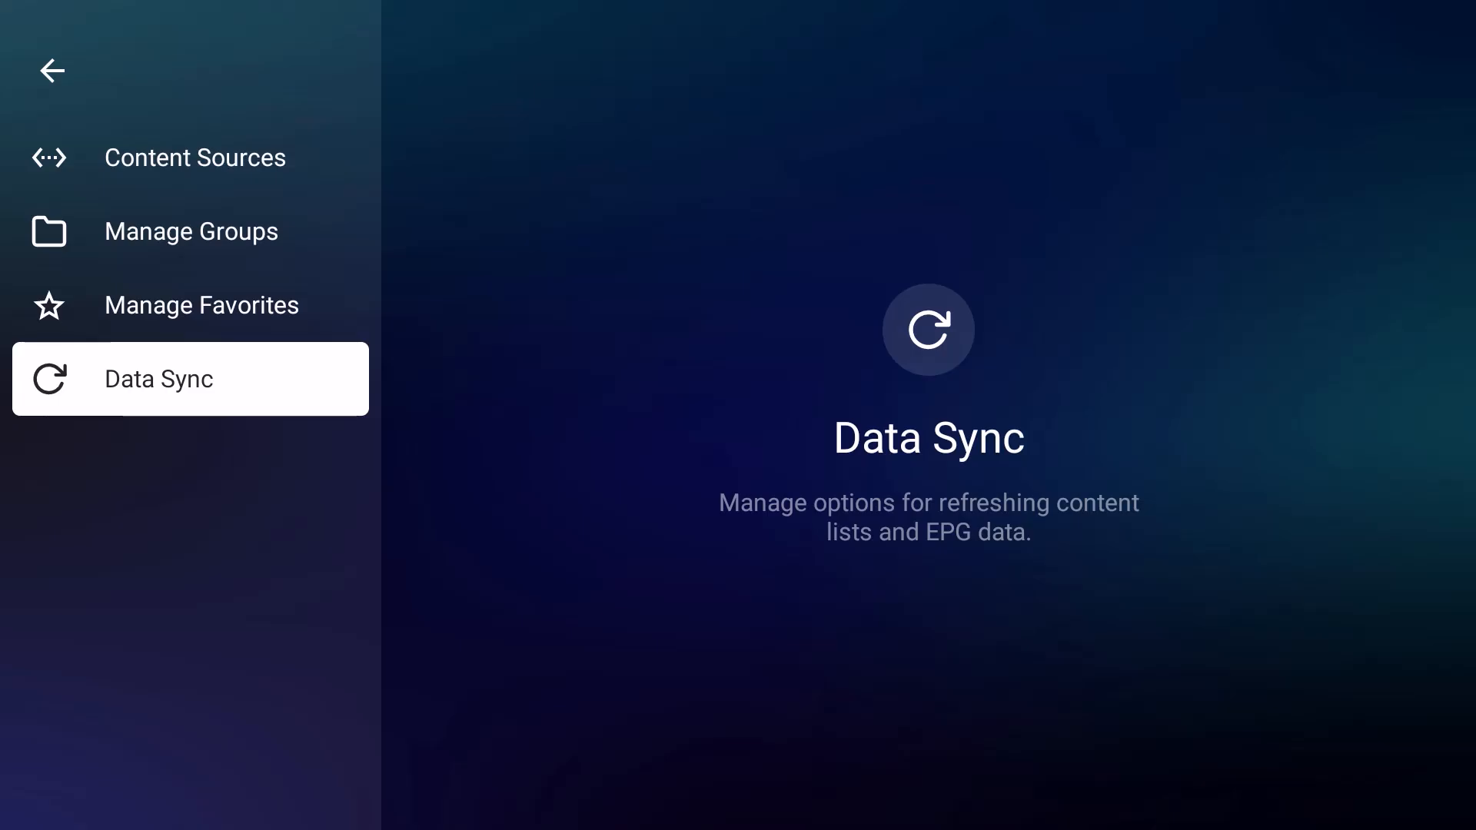
Enter Data Sync and refresh all content lists under Contents Data.
{"action": "left_click", "coordinate": [159, 379]}
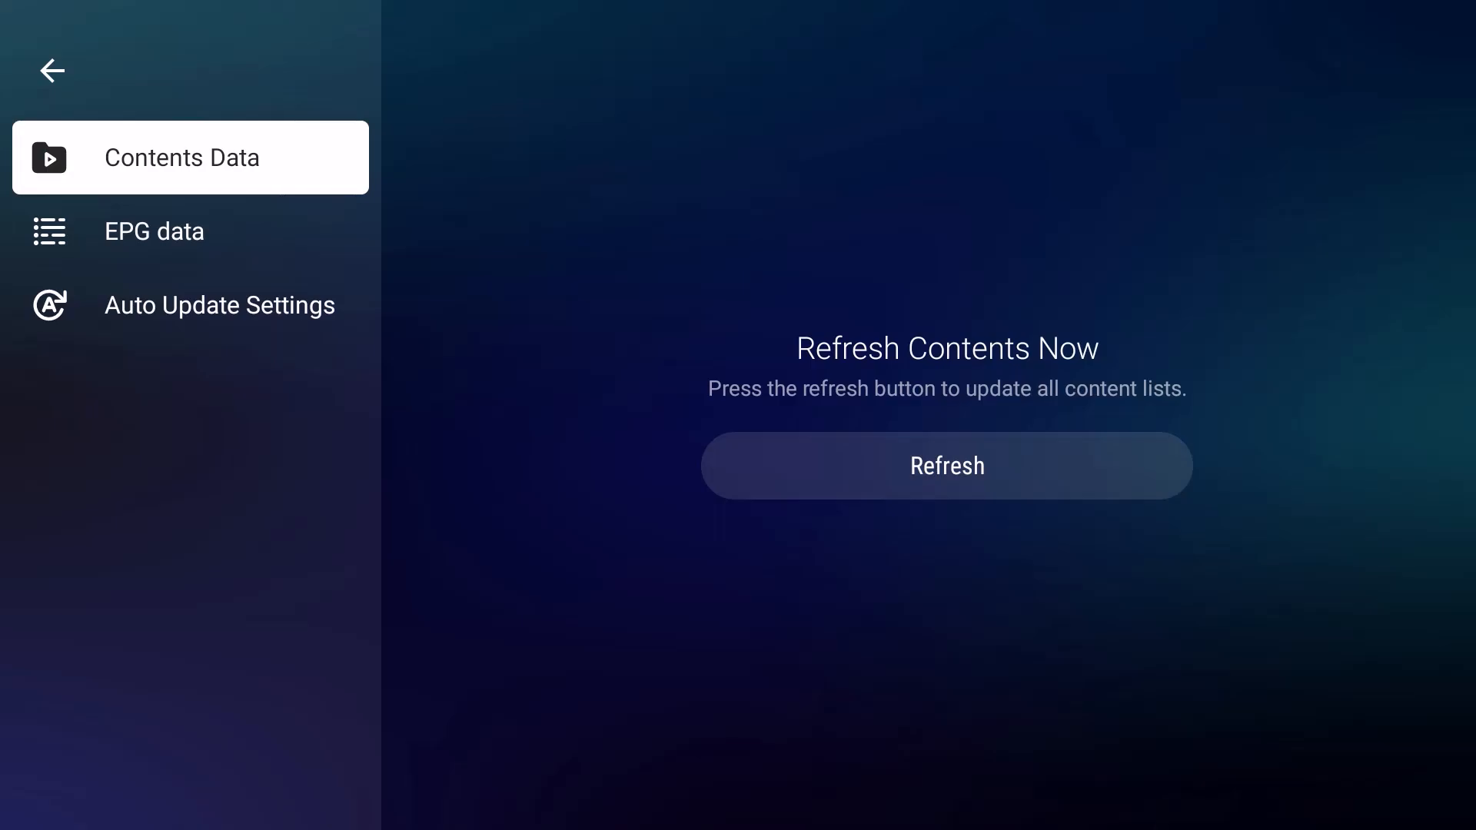
{"action": "left_click", "coordinate": [154, 231]}
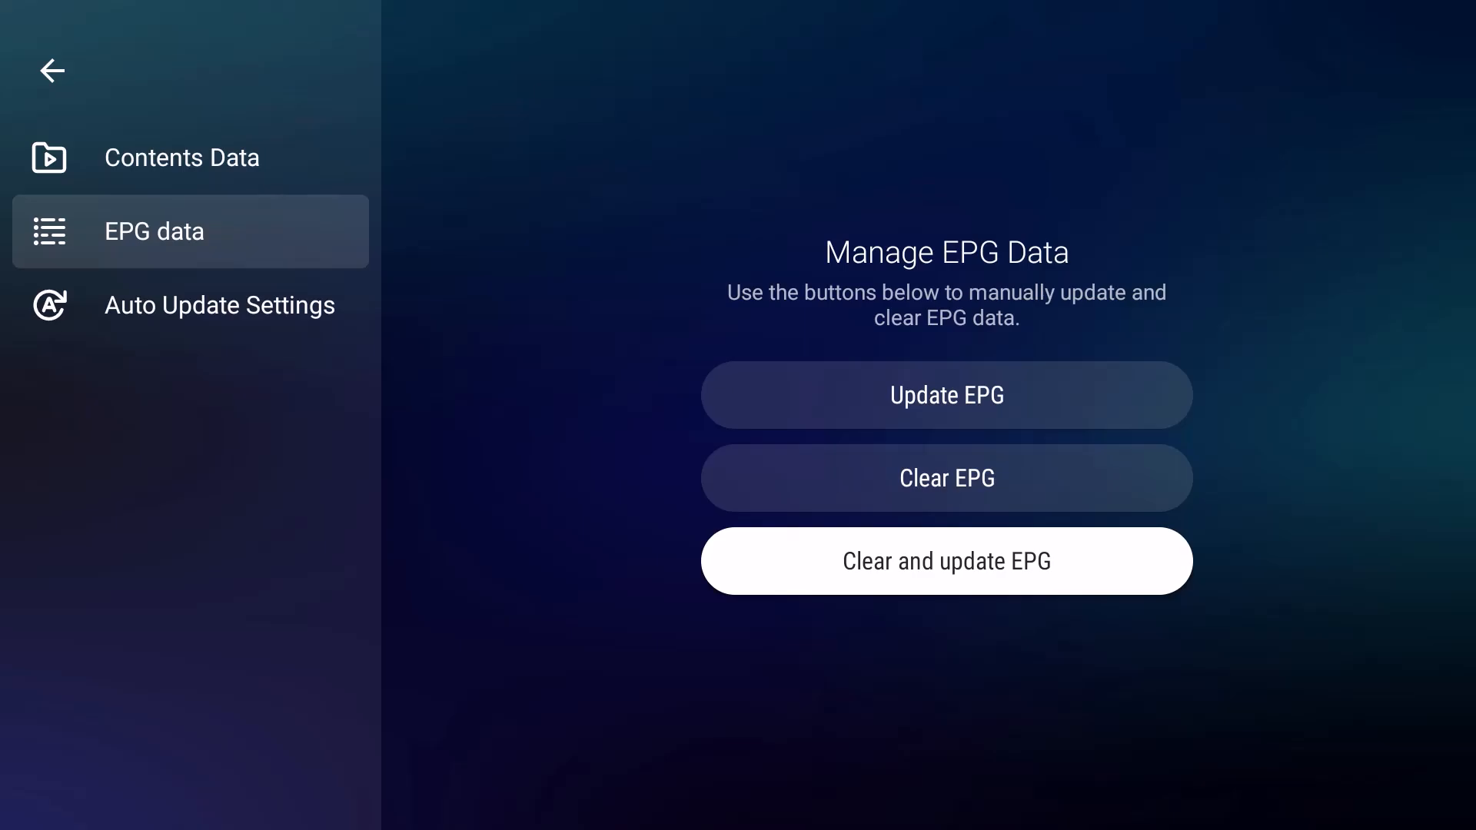
Clear and reload the EPG data.
{"action": "left_click", "coordinate": [219, 305]}
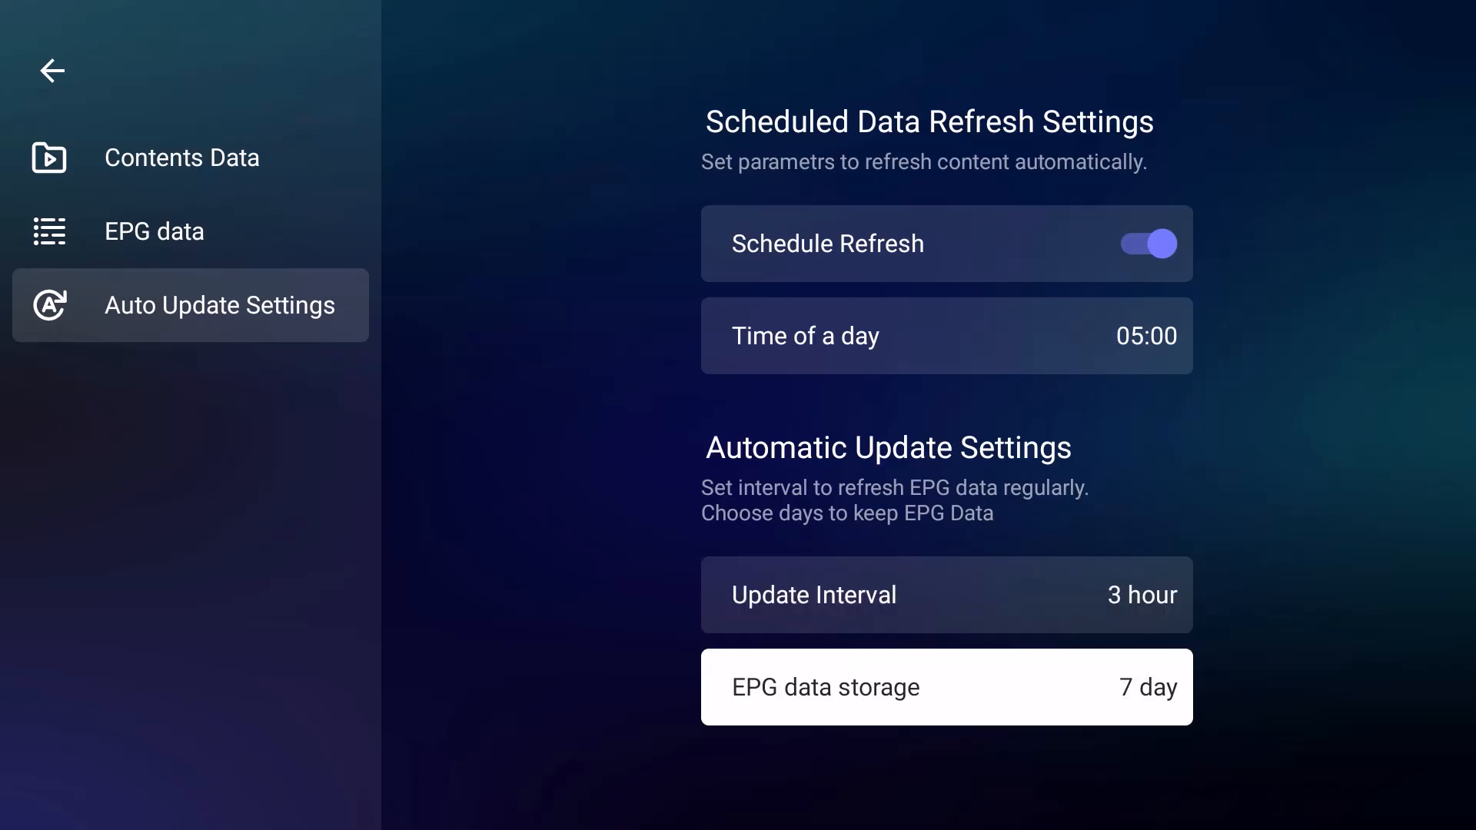
{"action": "left_click", "coordinate": [945, 687]}
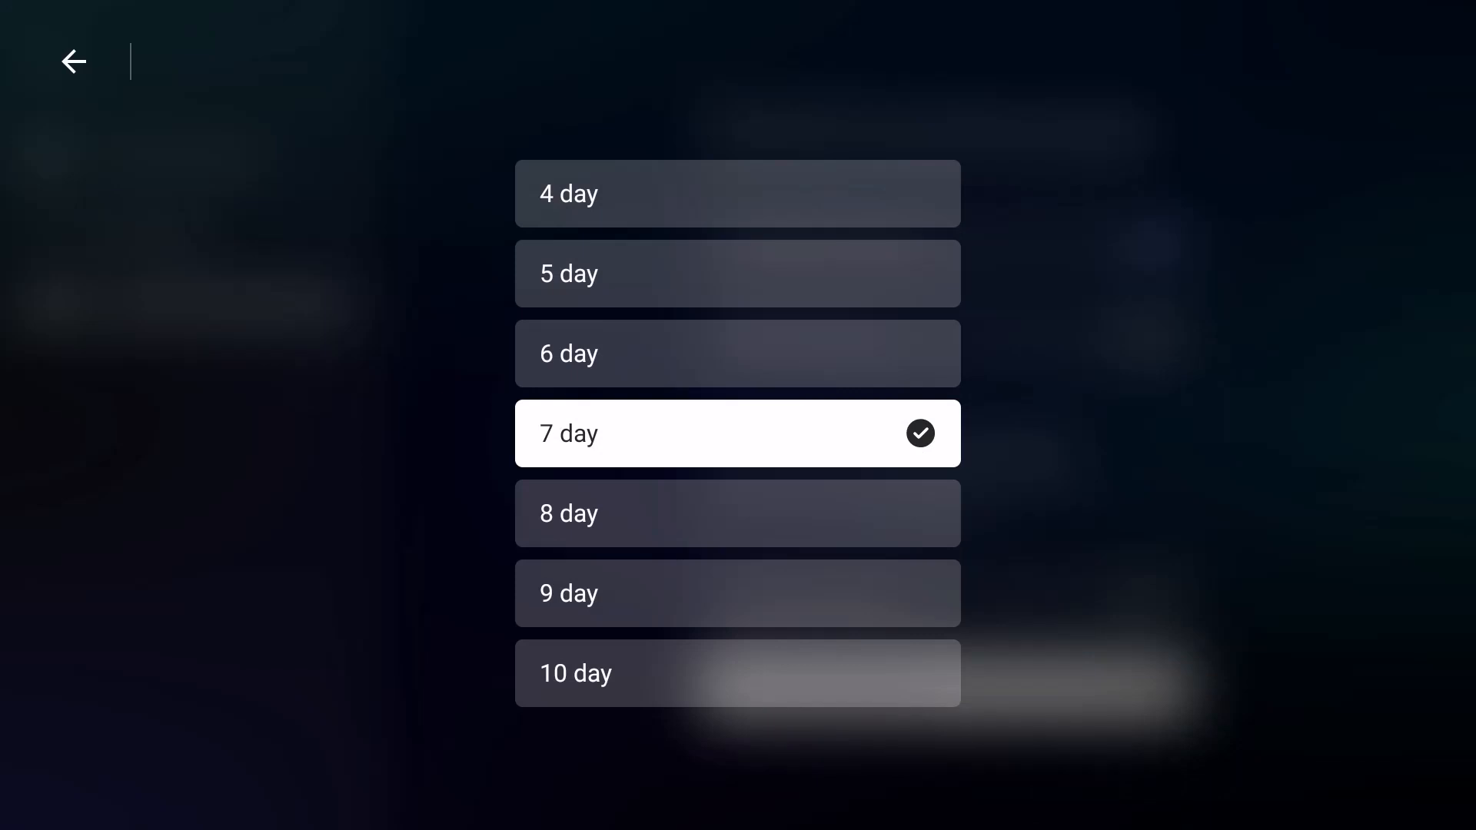
{"action": "left_click", "coordinate": [737, 433]}
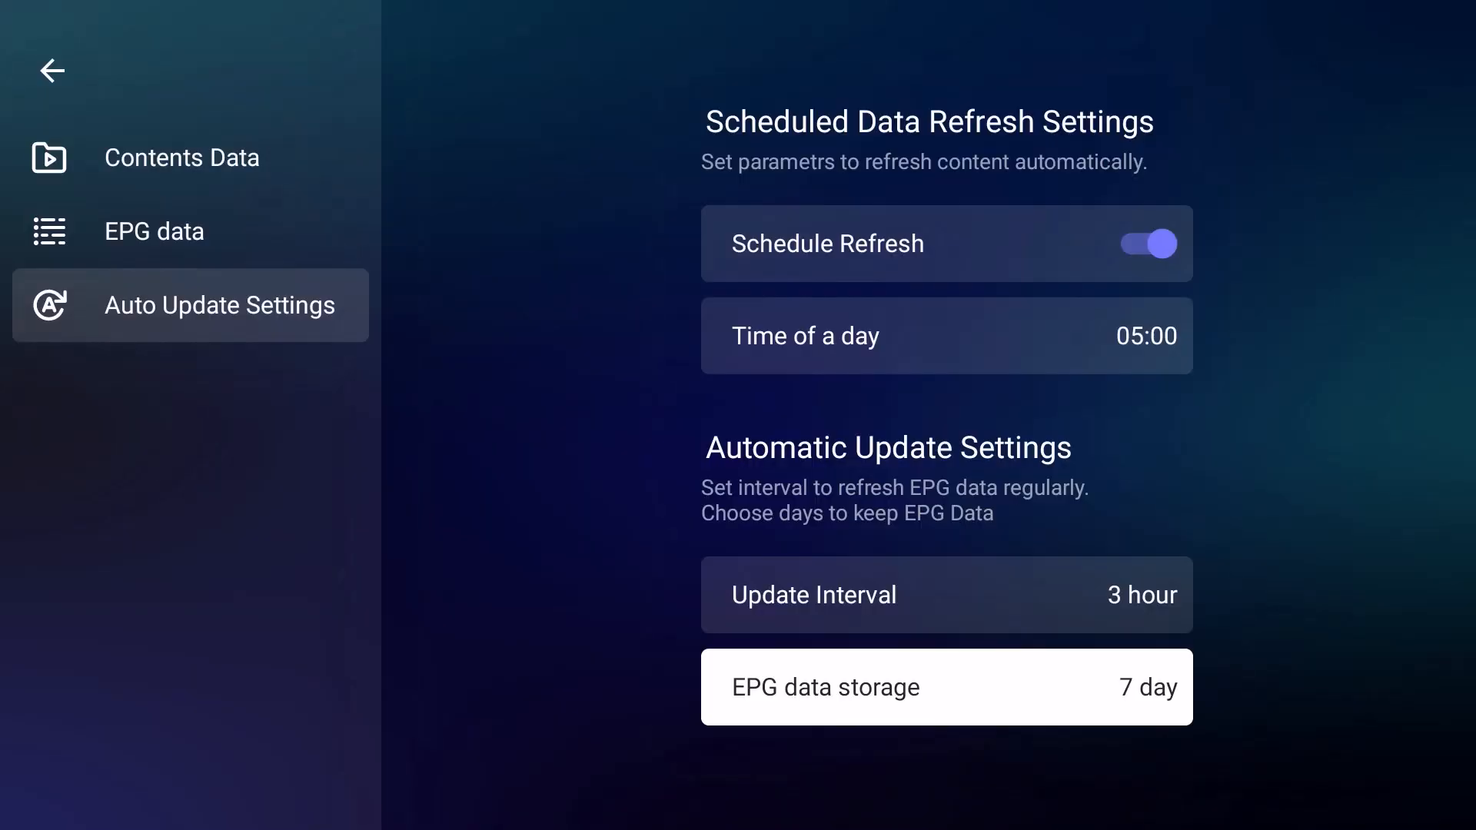